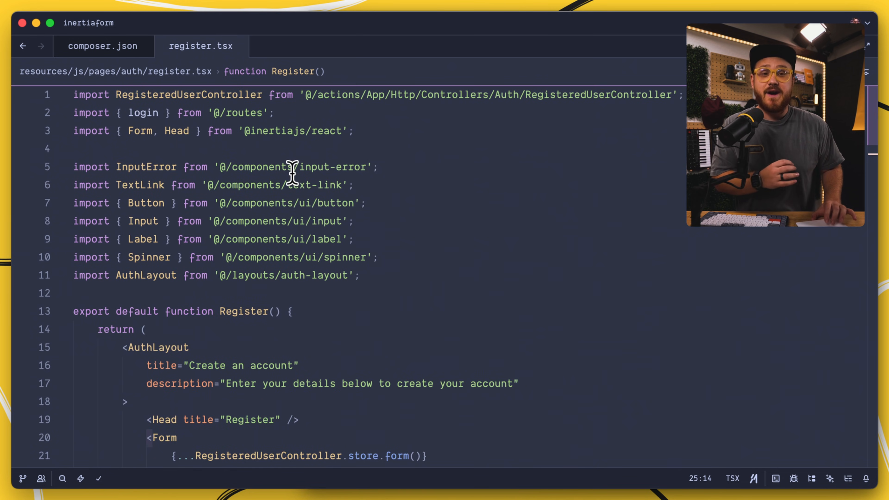
Review the props passed to the Form in register.tsx and scroll through the rest of the page
scroll(down, 3)
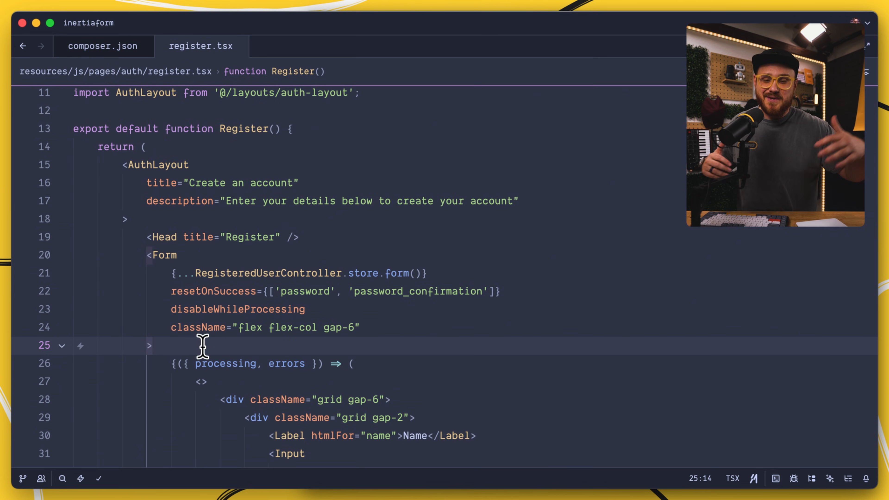
click(151, 345)
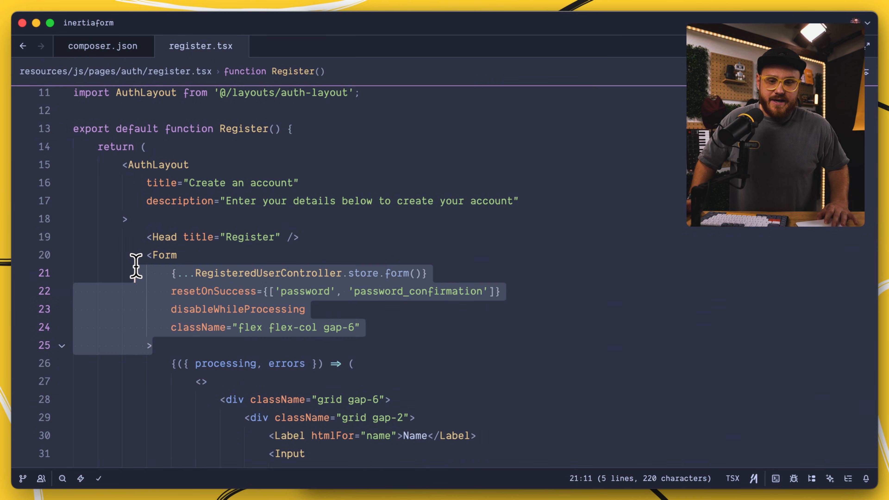
click(150, 345)
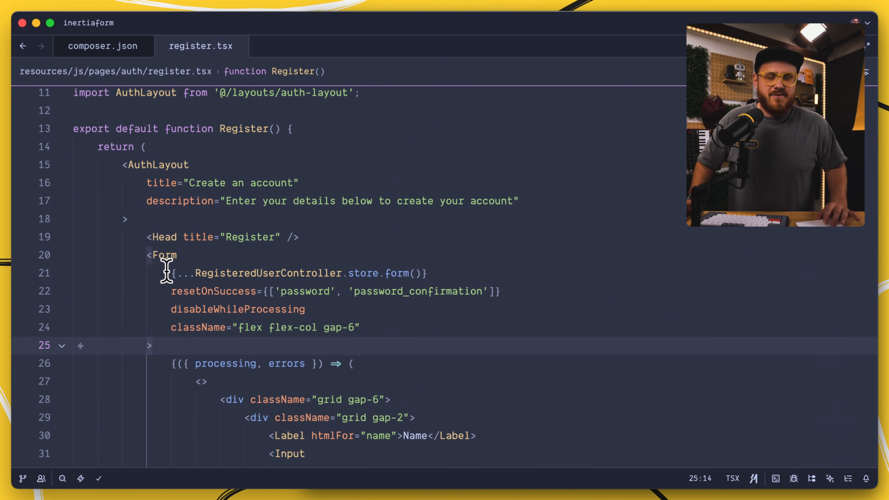
mouse_move(217, 348)
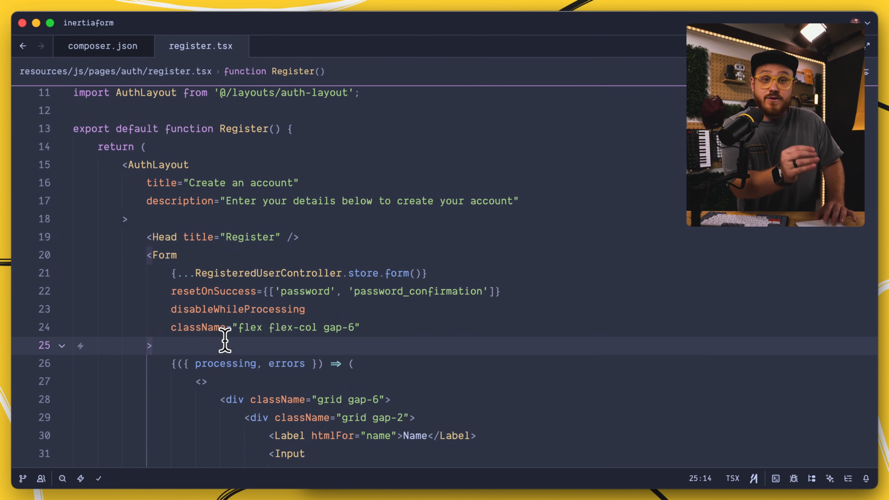
scroll(down, 3)
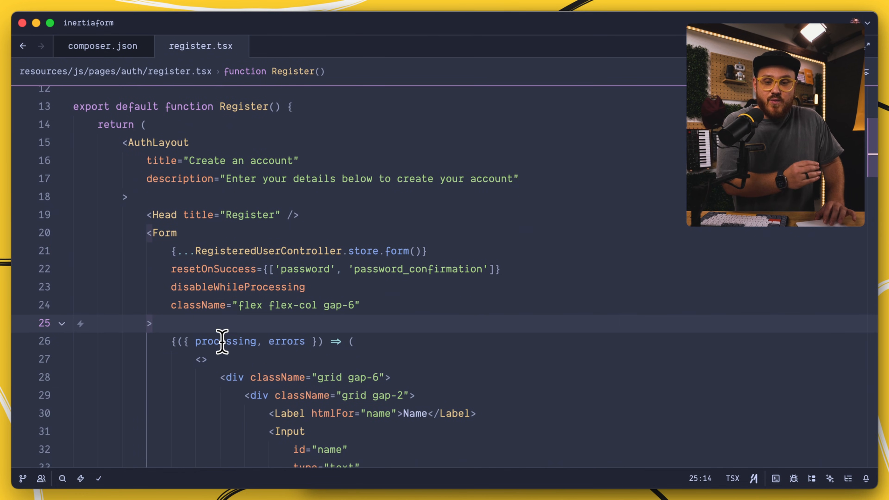
scroll(down, 3)
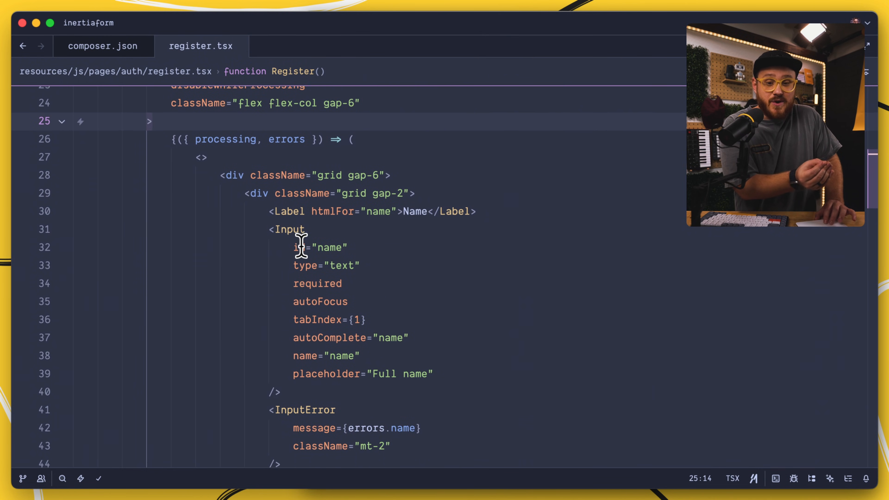
scroll(down, 3)
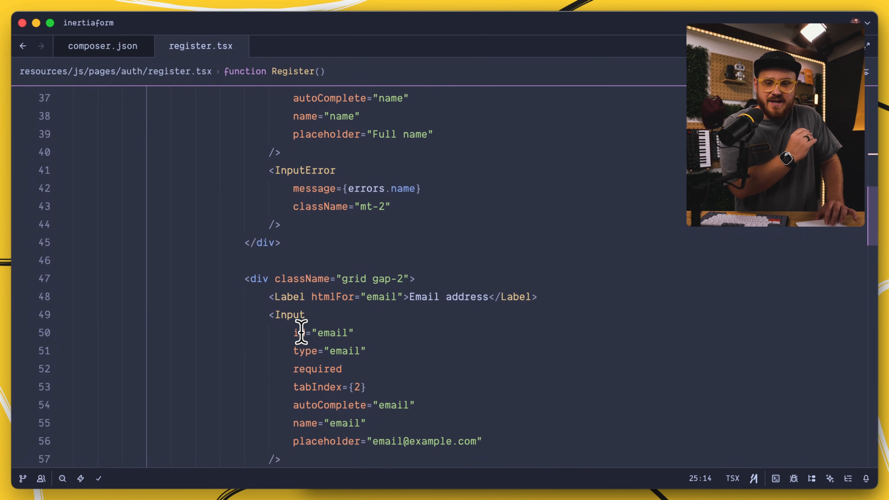
scroll(down, 3)
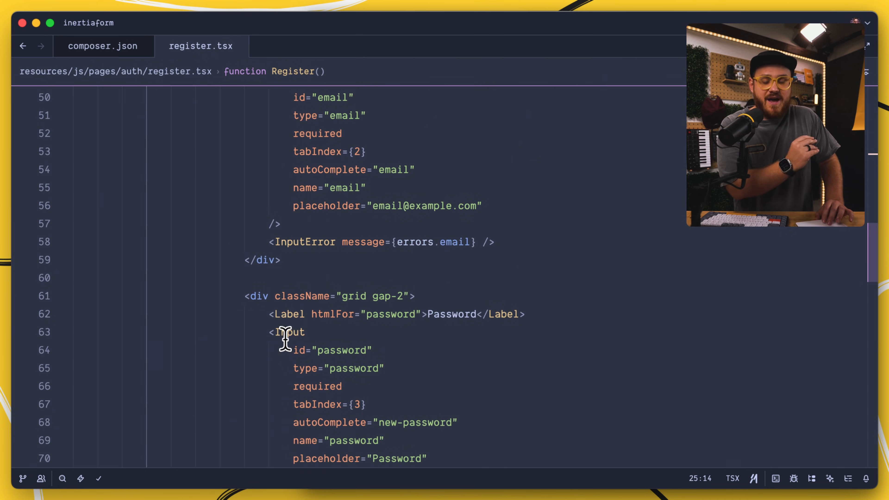
mouse_move(358, 367)
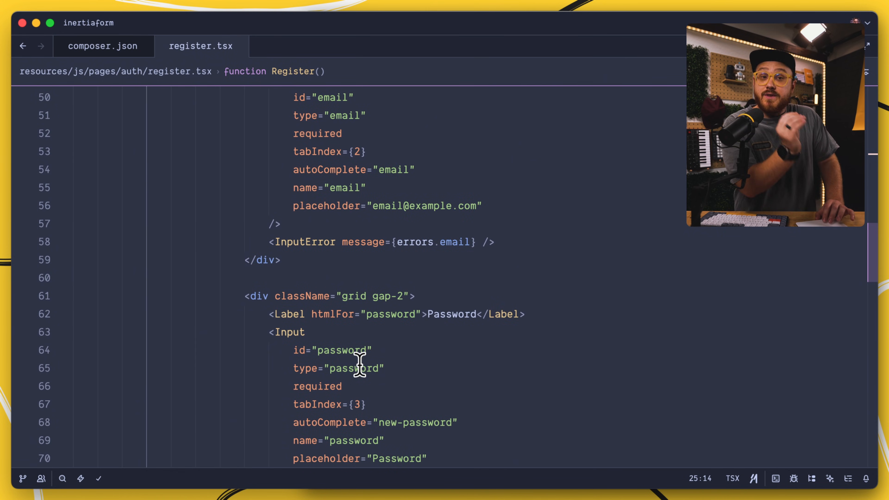
scroll(down, 3)
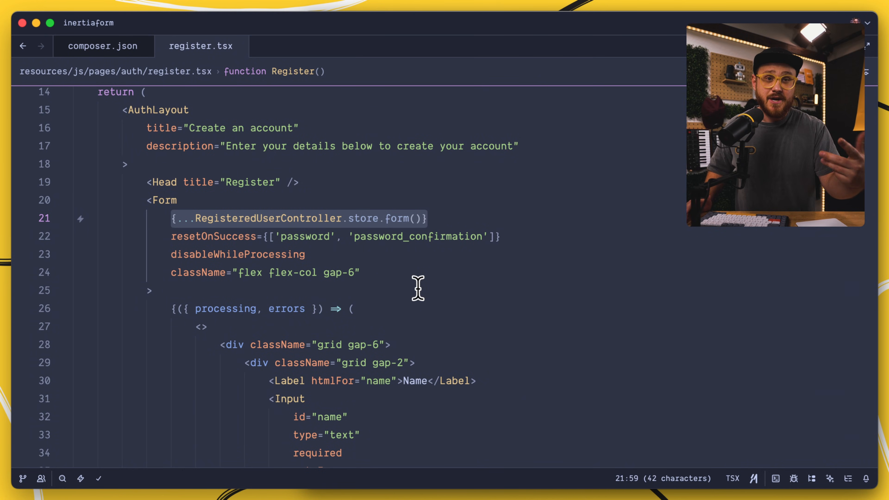
mouse_move(159, 218)
text(register)
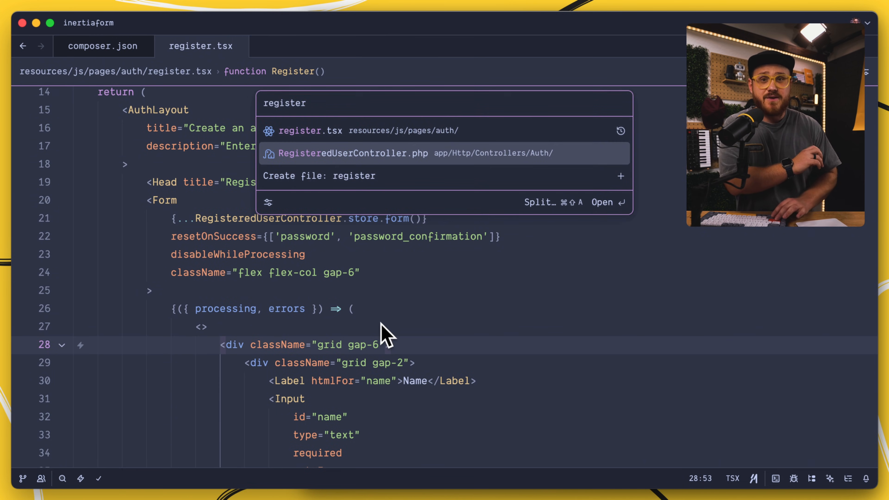
Inspect RegisteredUserController.php's store method, then return to register.tsx
click(352, 154)
text(store)
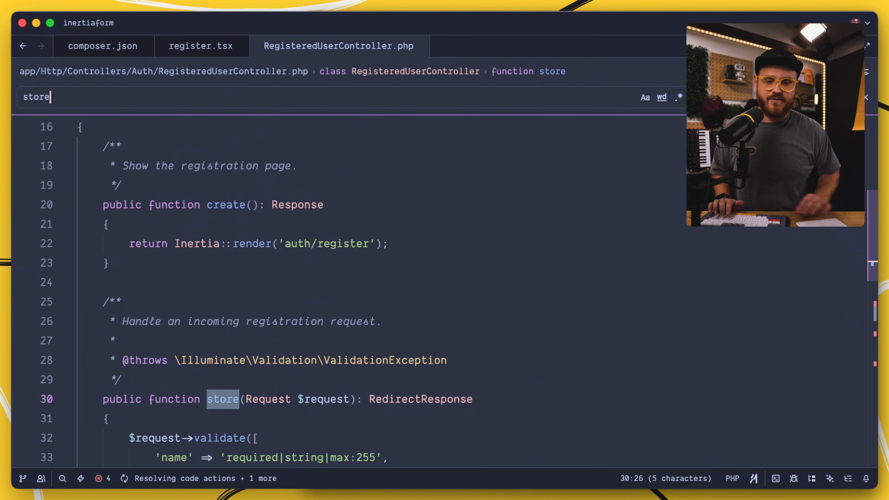
scroll(down, 3)
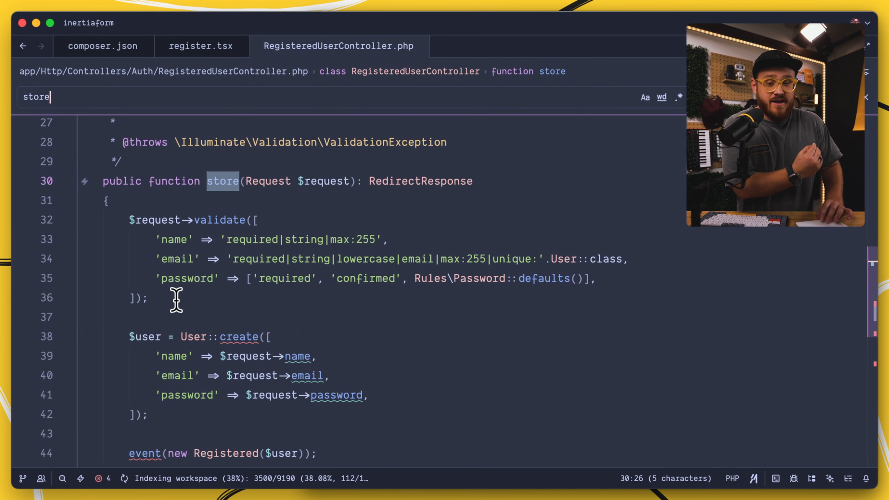
scroll(down, 3)
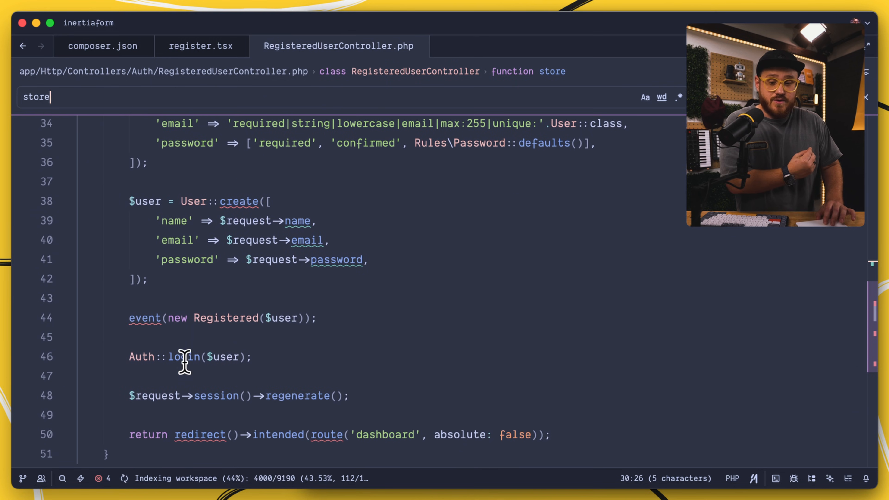
scroll(down, 3)
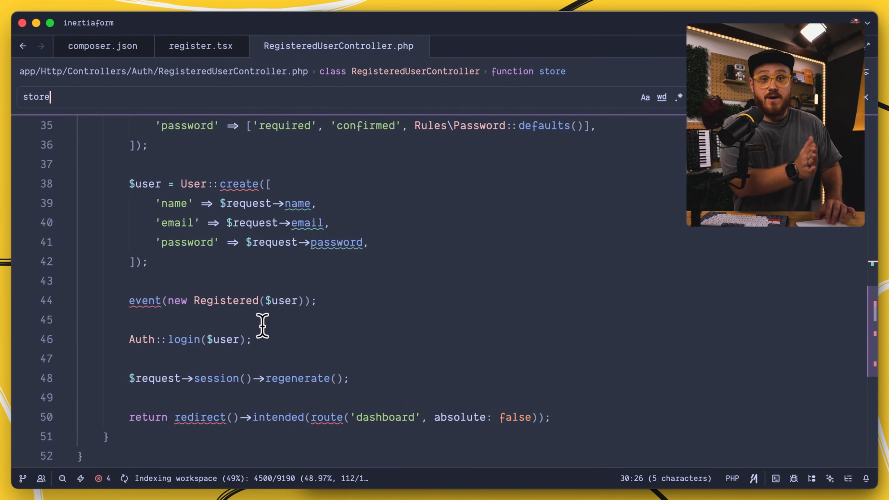
click(200, 46)
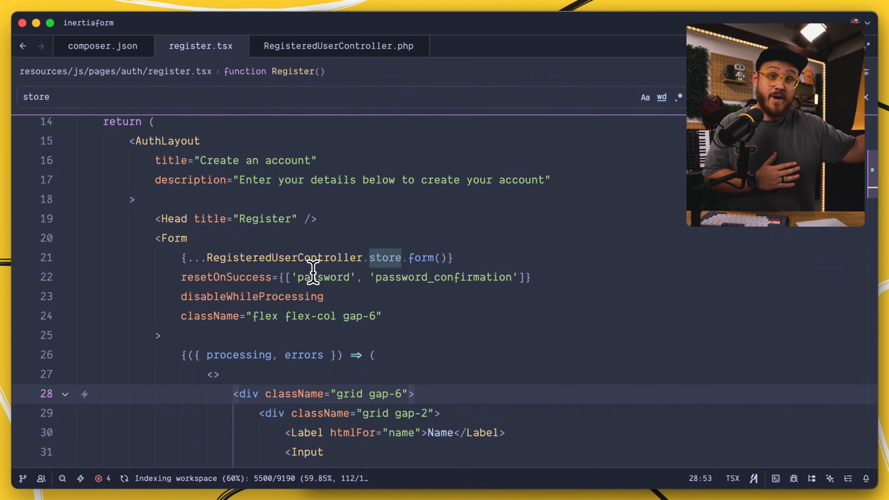
mouse_move(231, 340)
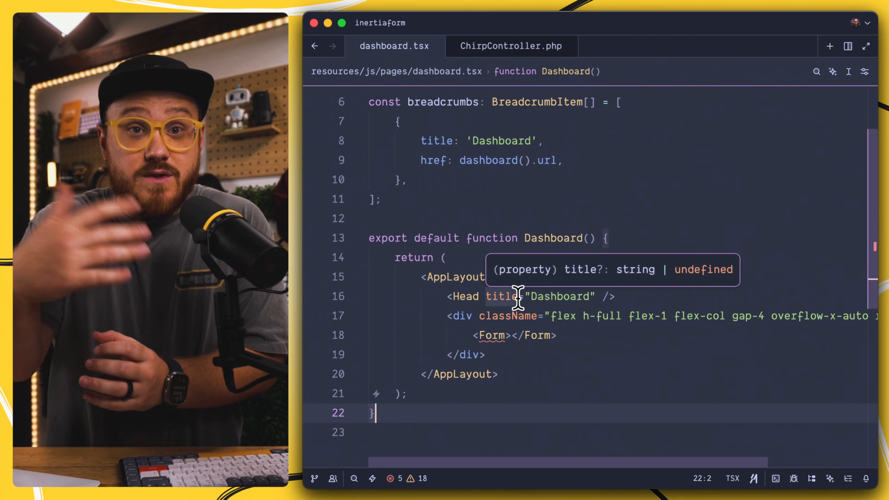
Pass breadcrumbs={breadcrumbs} to AppLayout in dashboard.tsx and glance at ChirpController's store method
text(breadcrumbs={breadcrumbs}>)
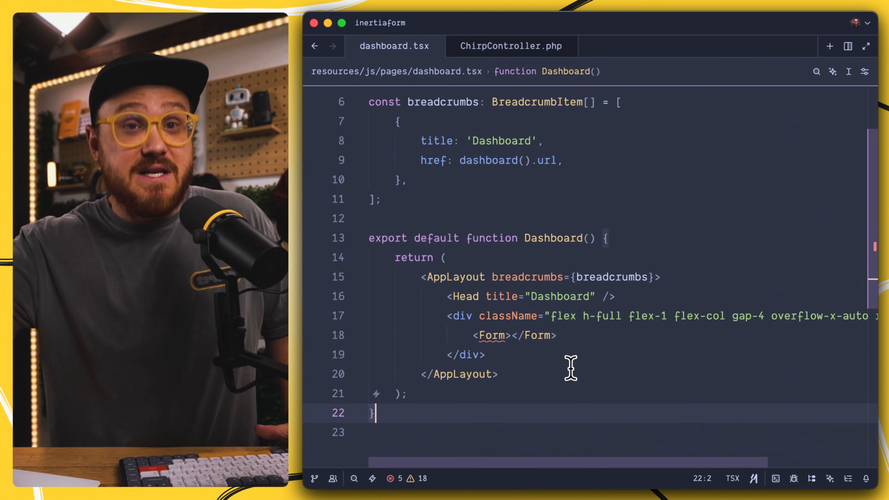
click(509, 46)
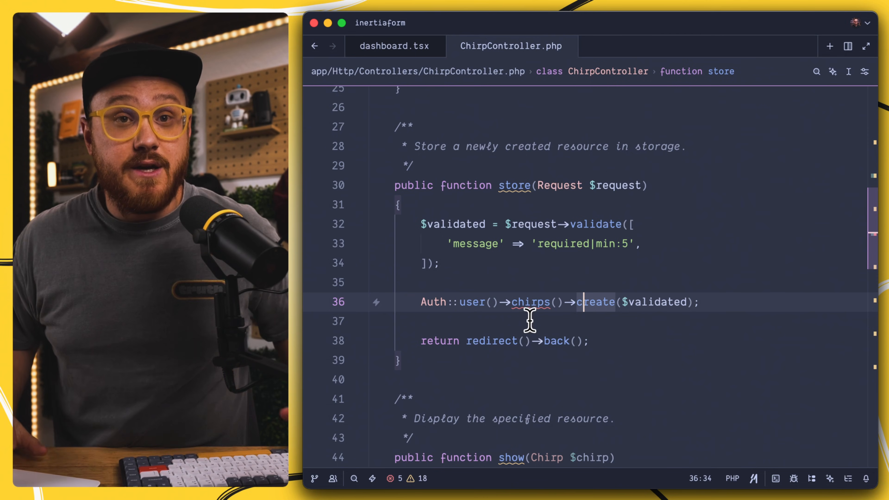
click(393, 46)
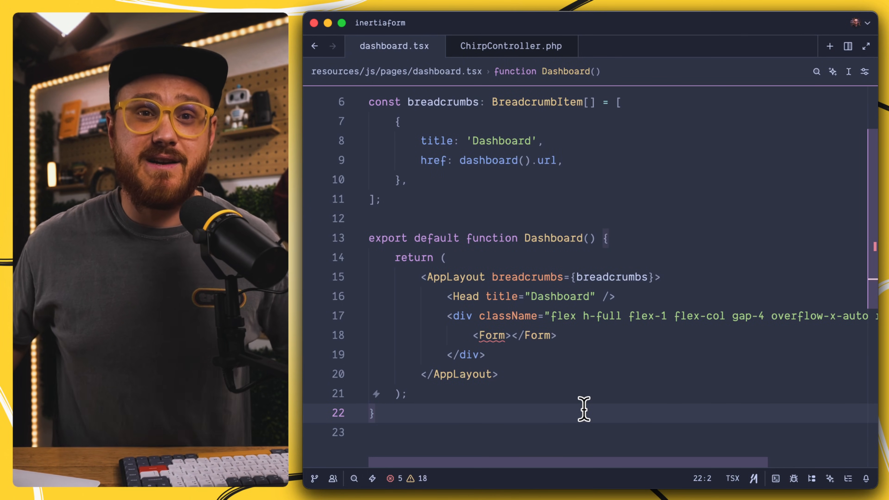
click(506, 335)
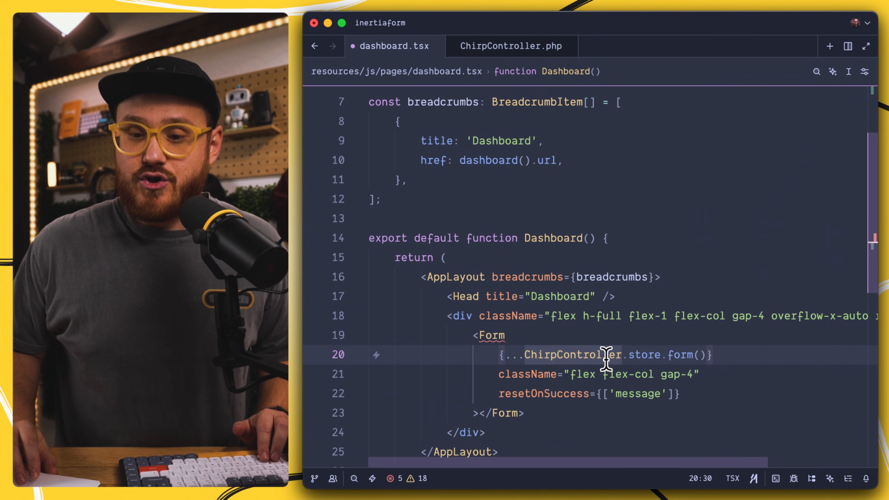
mouse_move(541, 221)
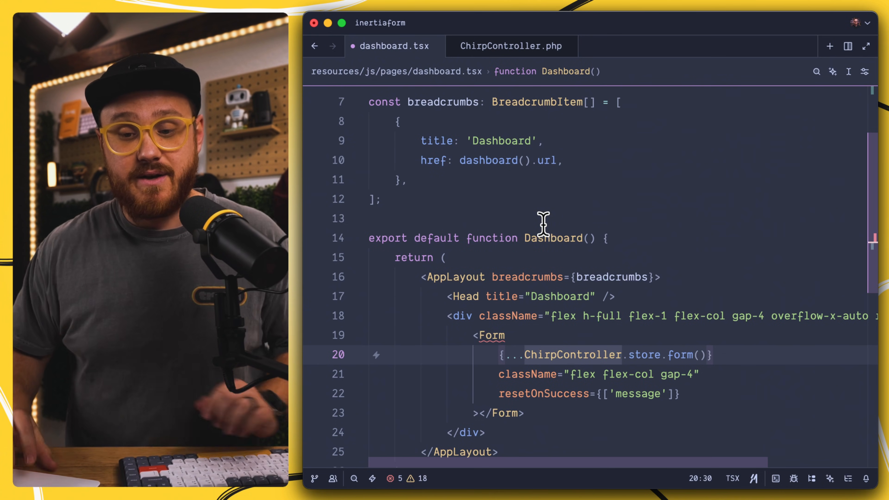
Switch to web.php to confirm the store action routes to POST /chirp
click(509, 46)
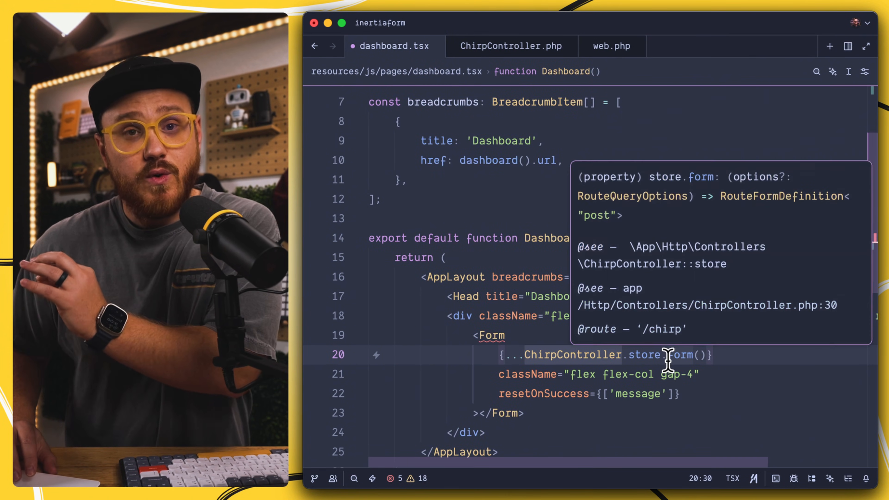
mouse_move(720, 374)
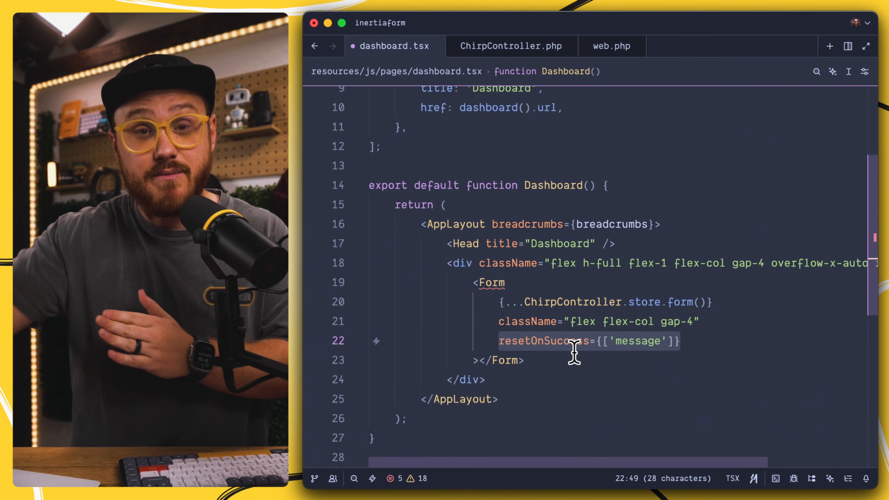
mouse_move(672, 346)
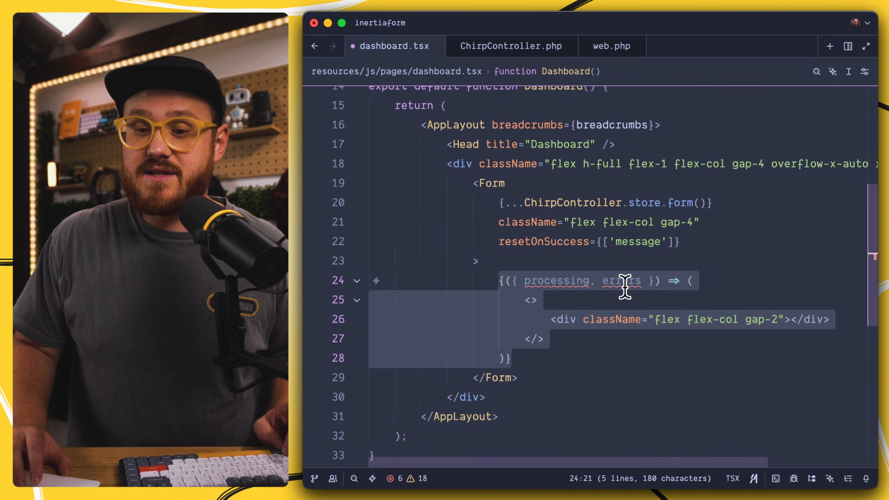
mouse_move(621, 280)
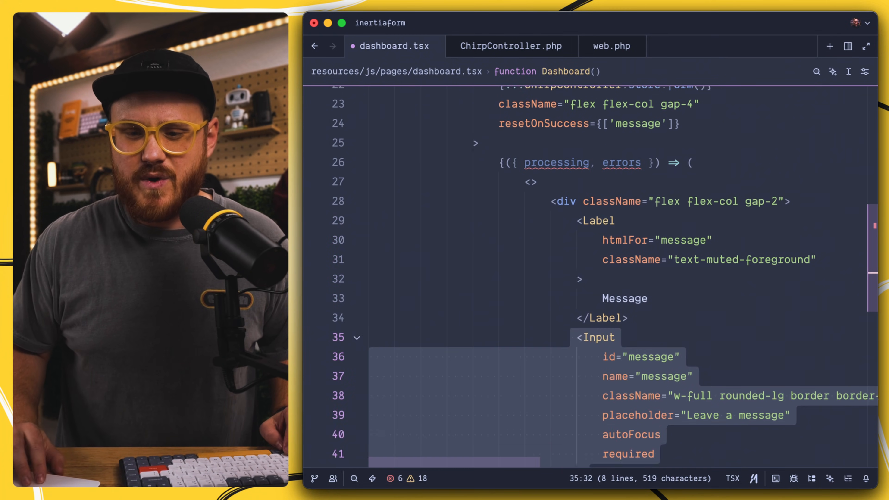
Scroll the dashboard Form to review the message label, input, error display and submit button
scroll(down, 3)
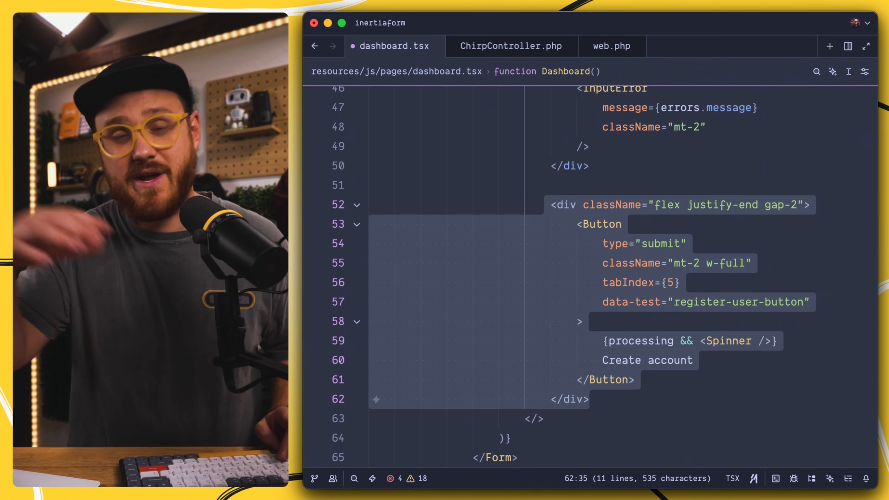
click(636, 379)
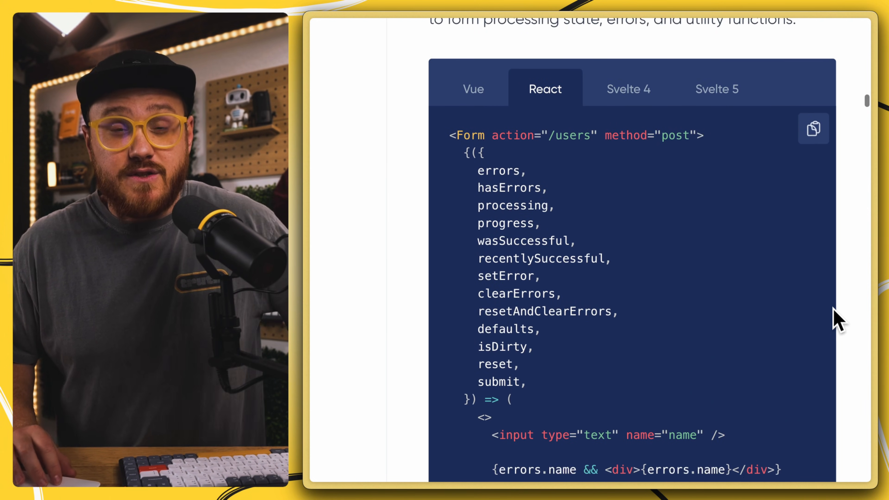
Scroll the Inertia Form docs past the React example to the defaults and reset explanation
scroll(down, 3)
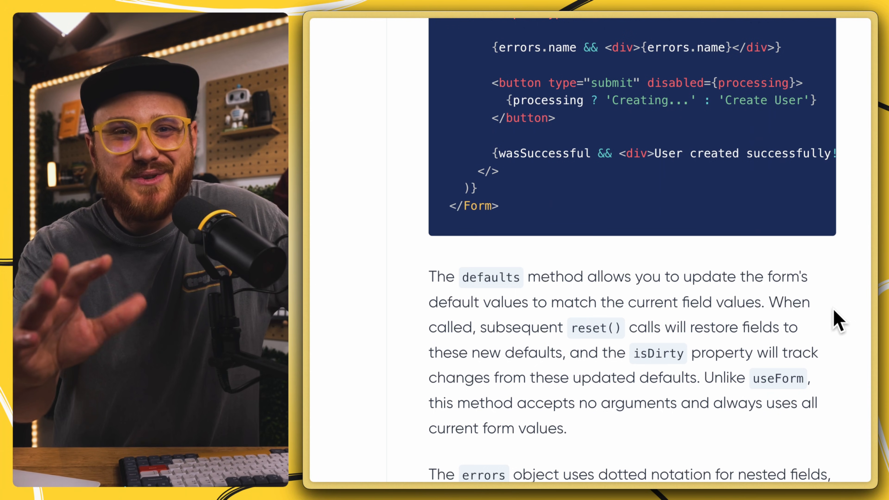